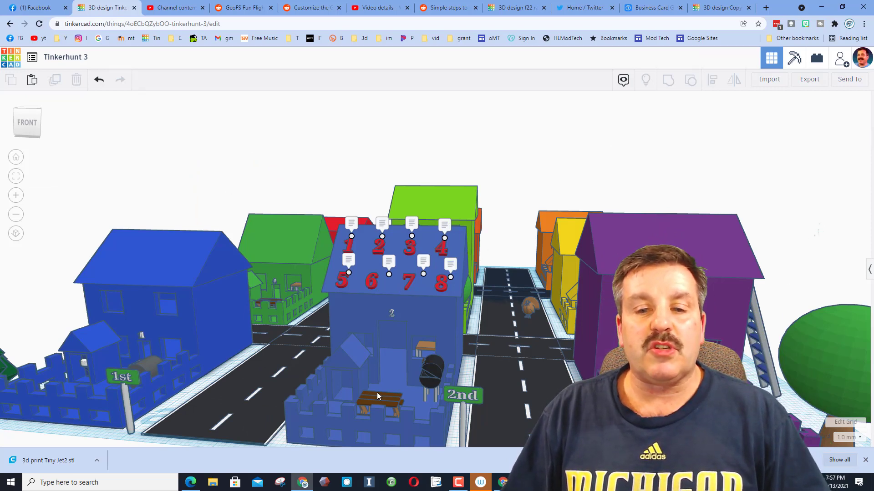
# Step: Pull the view back to an elevated overview of the whole town's houses and streets
pyautogui.click(431, 368)
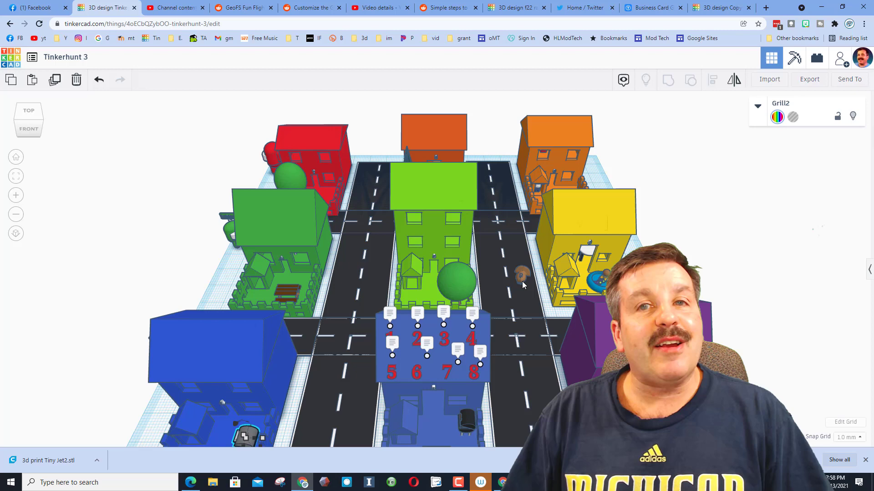
pyautogui.moveTo(501, 351)
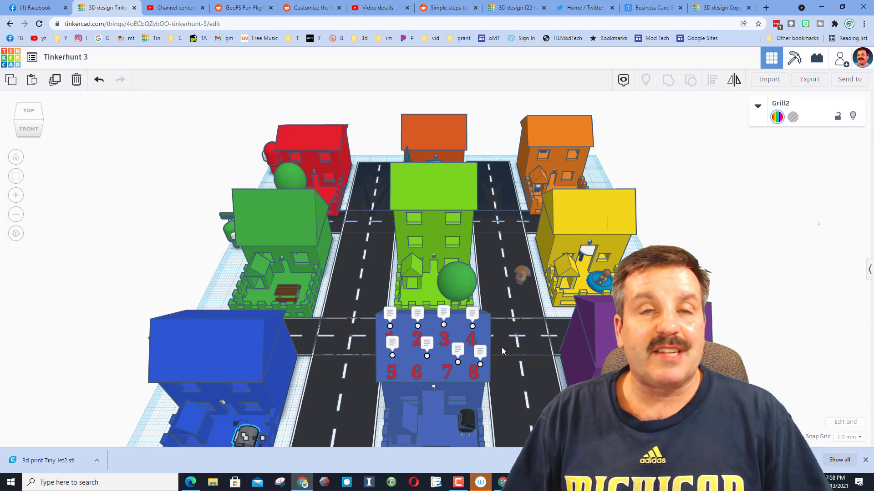